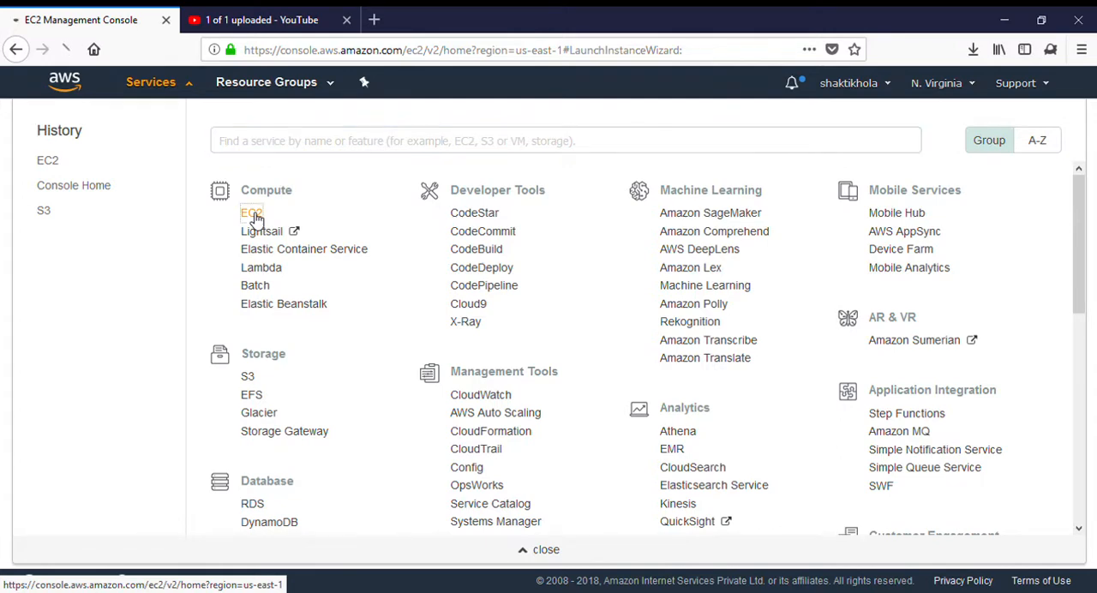
Open the EC2 service from the Services menu
click(251, 213)
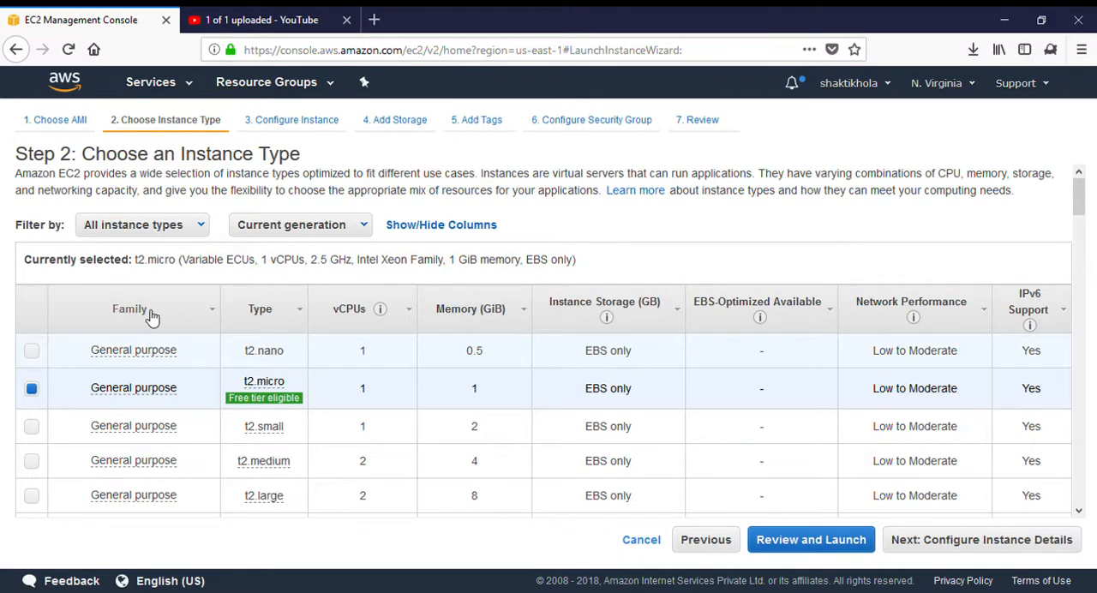
mouse_move(937, 349)
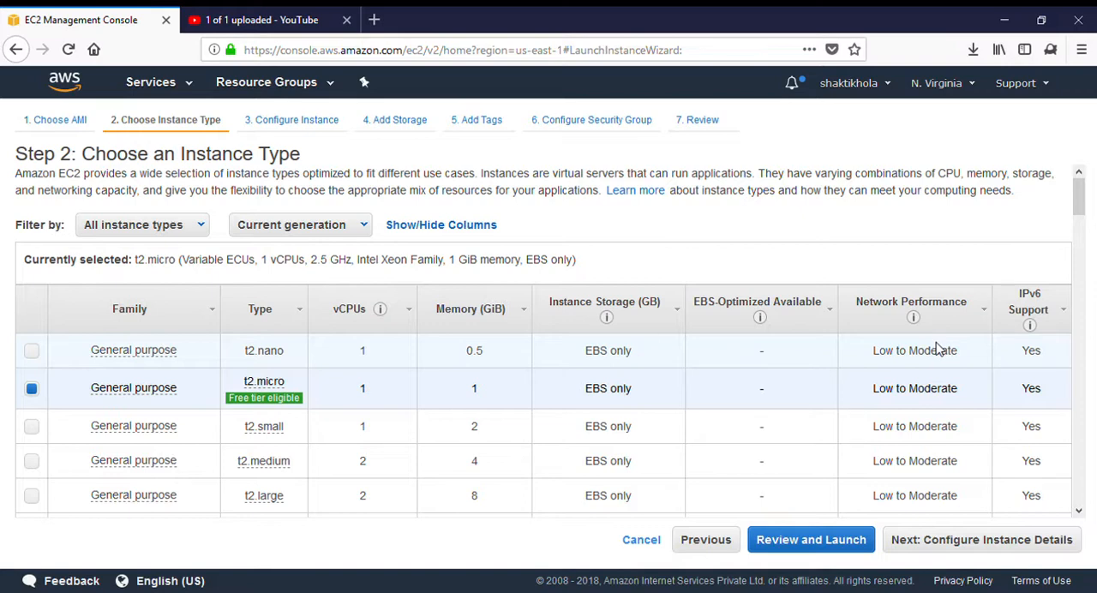
mouse_move(499, 391)
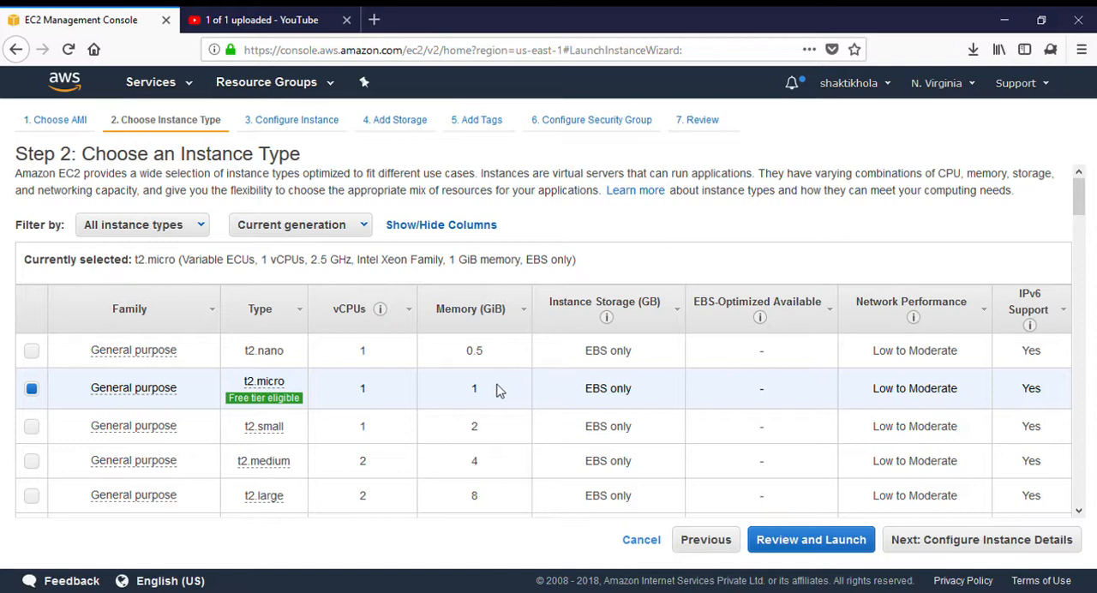
mouse_move(264, 397)
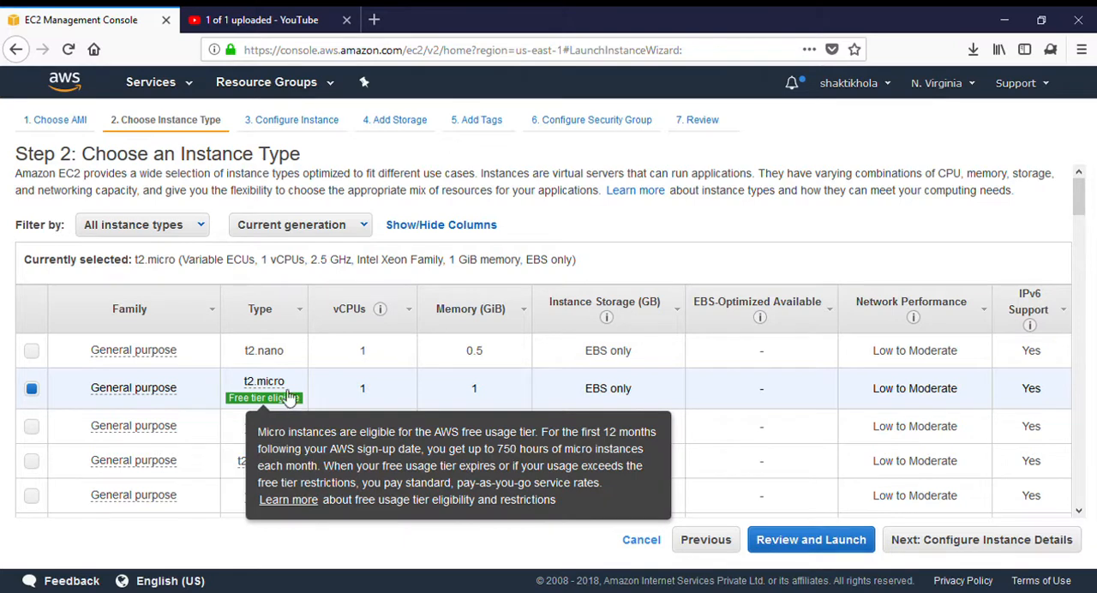
mouse_move(384, 400)
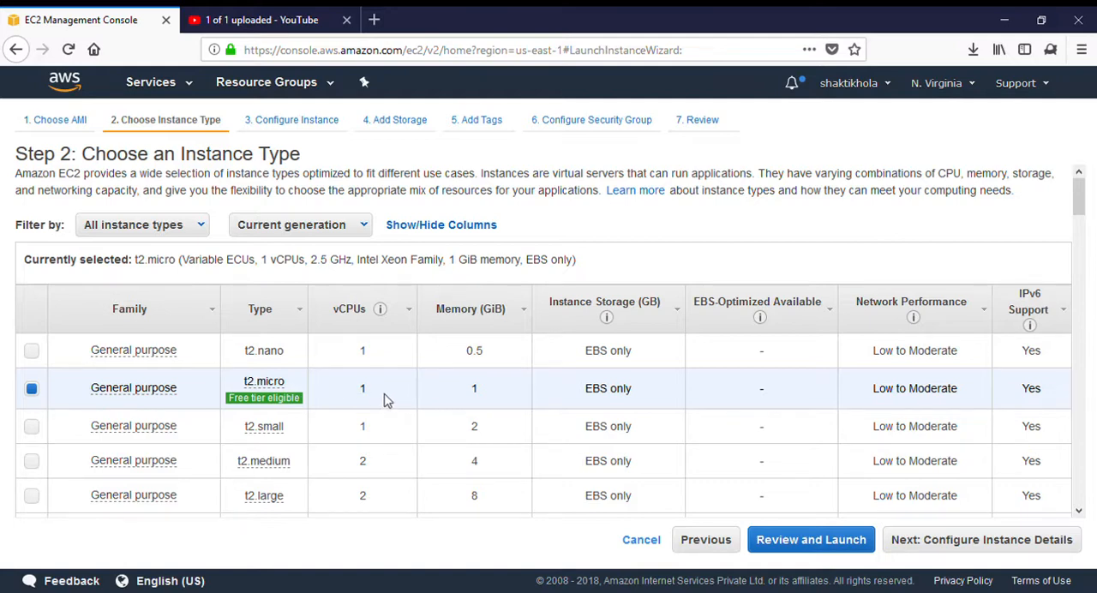
scroll(down, 3)
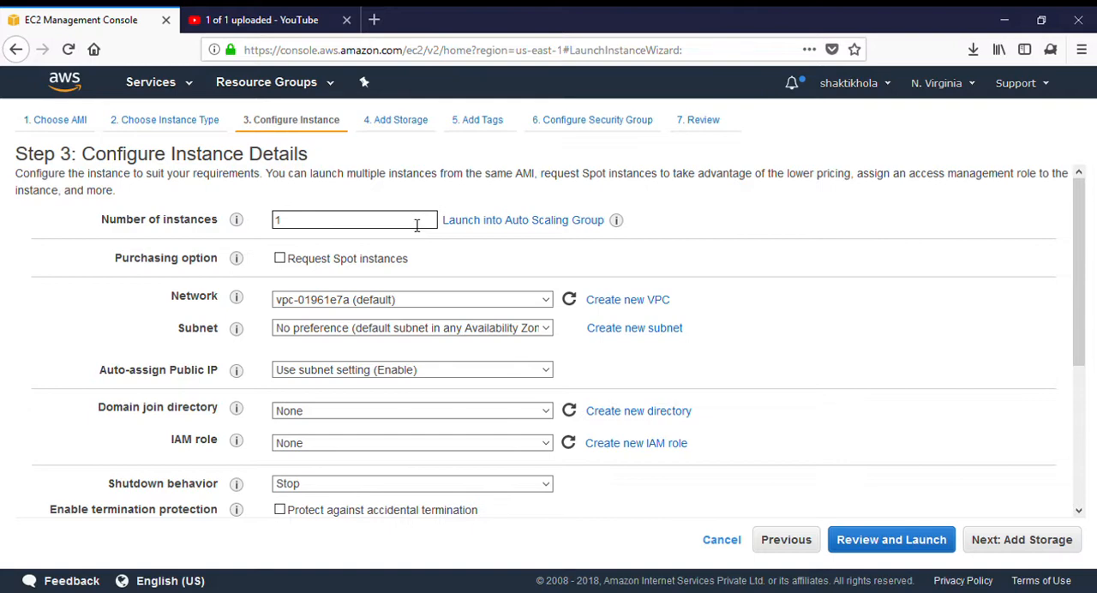
mouse_move(1016, 511)
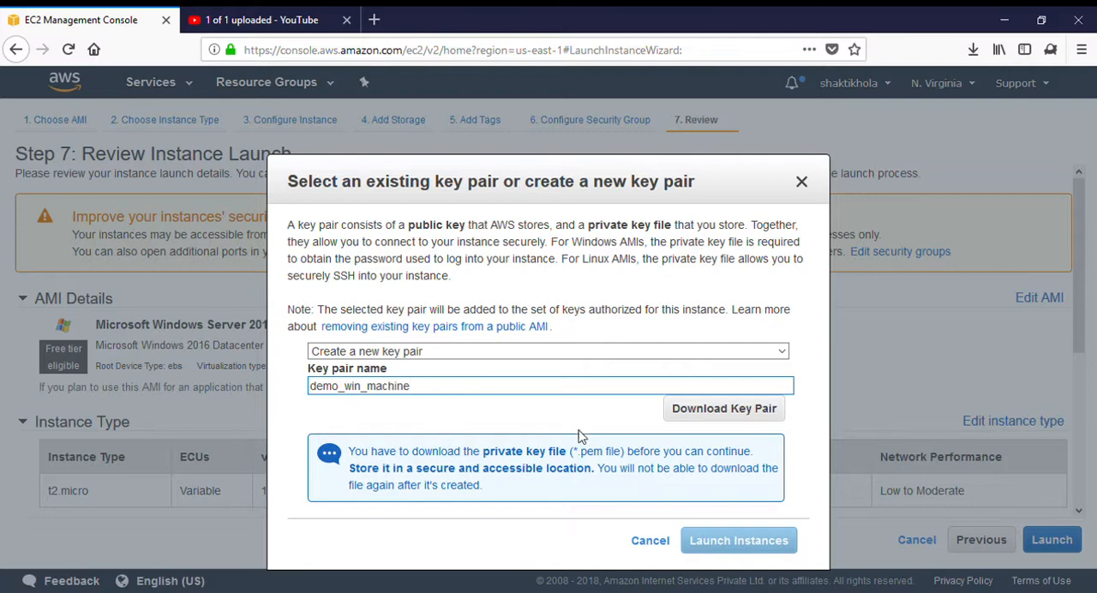
Download the private key file for the new demo_win_machine key pair
click(738, 540)
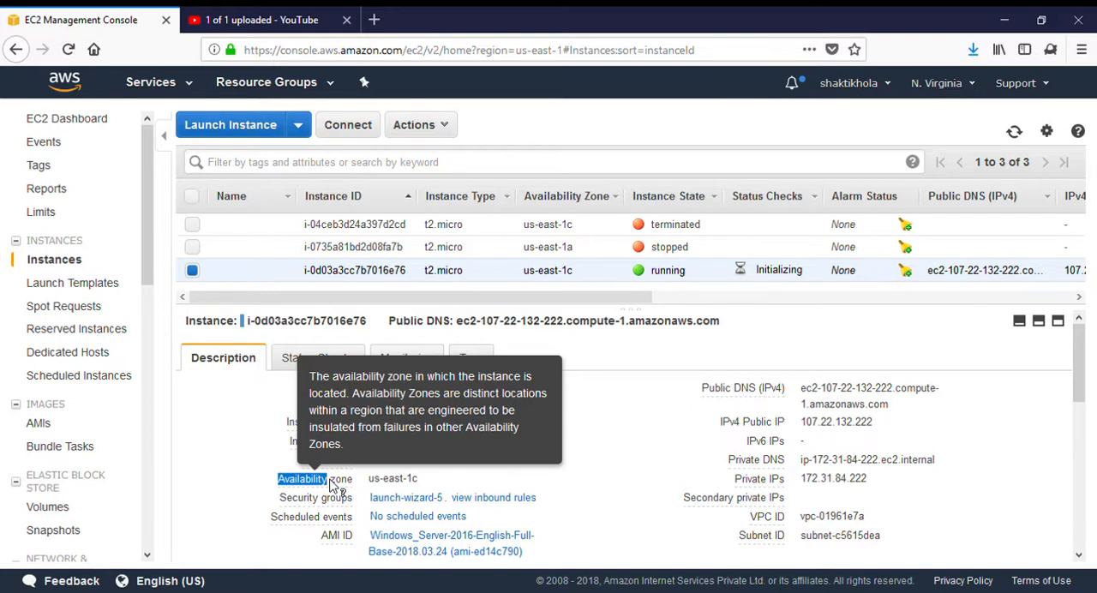
Review the running instance's Description tab, including its windows platform and demo_win_machine key pair
click(936, 83)
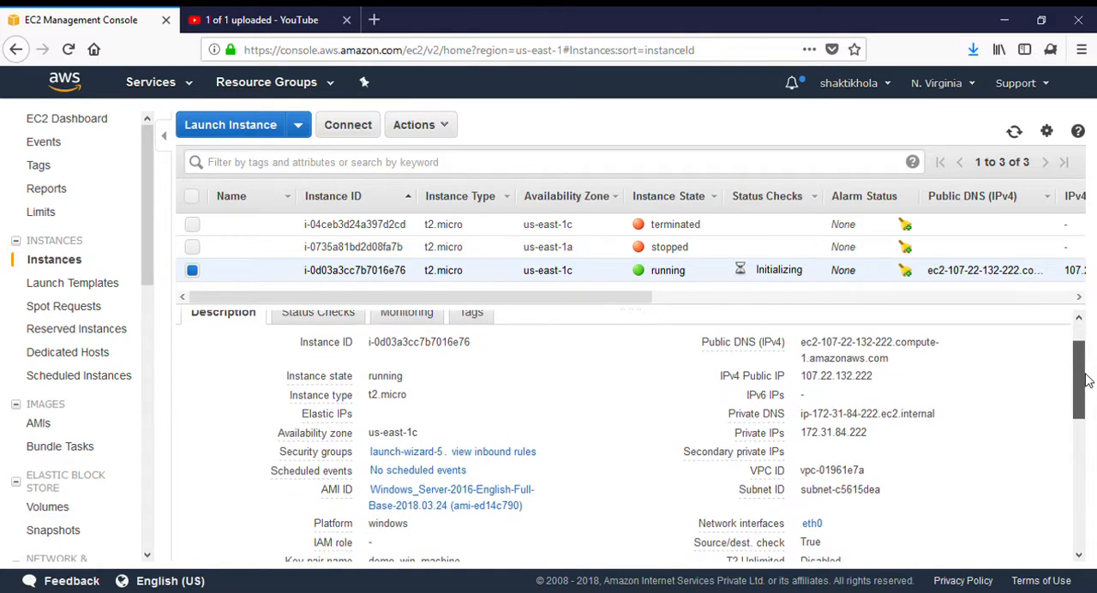
scroll(down, 3)
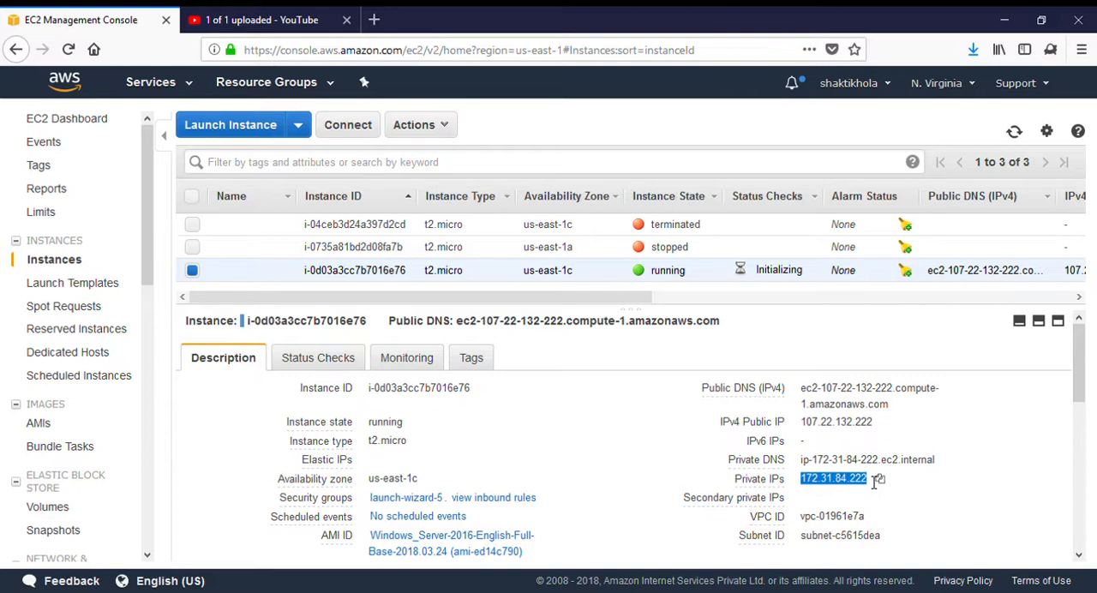
click(403, 357)
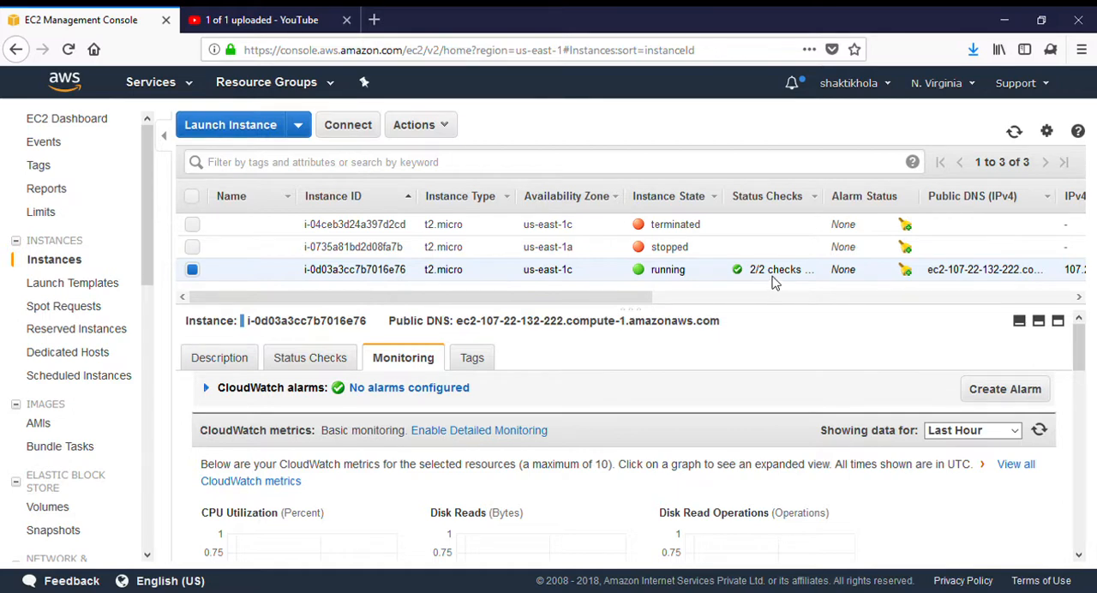
Open the Connect dialog for the running Windows instance
click(347, 125)
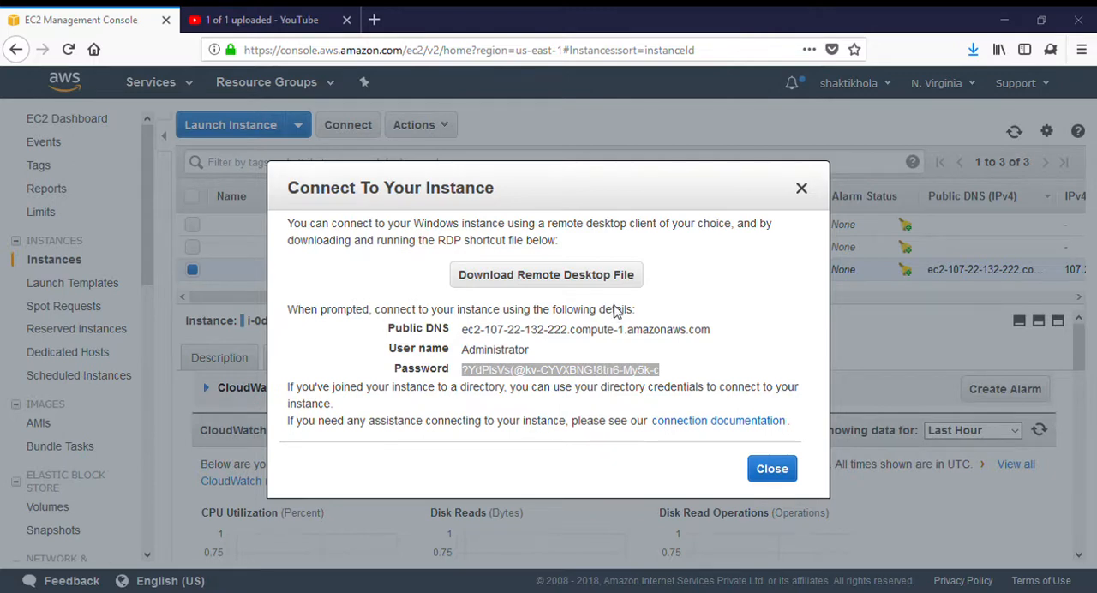